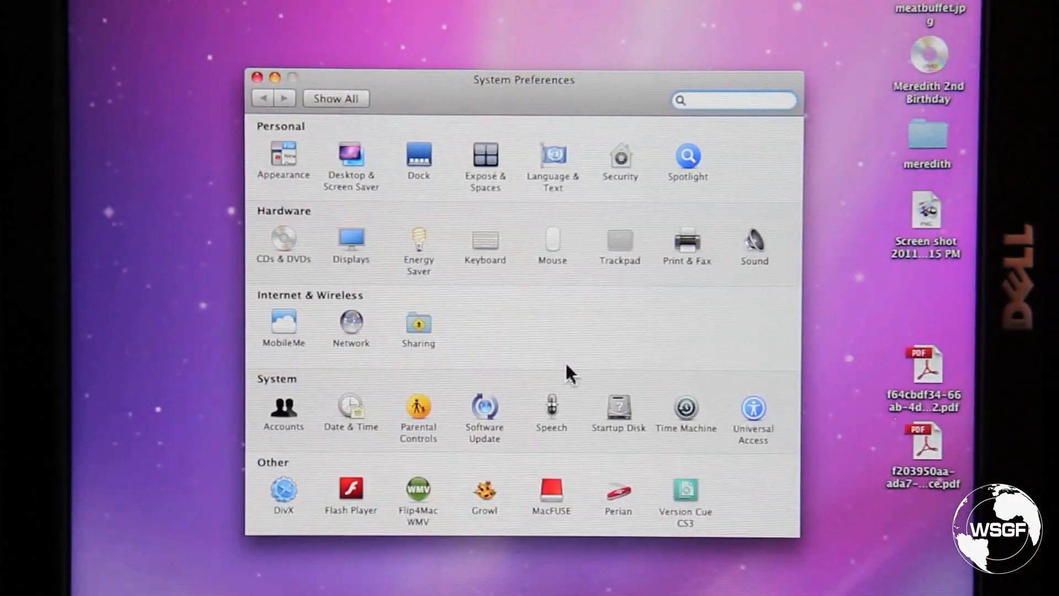
- Open the Displays preferences pane from the Hardware section of System Preferences
left_click(351, 242)
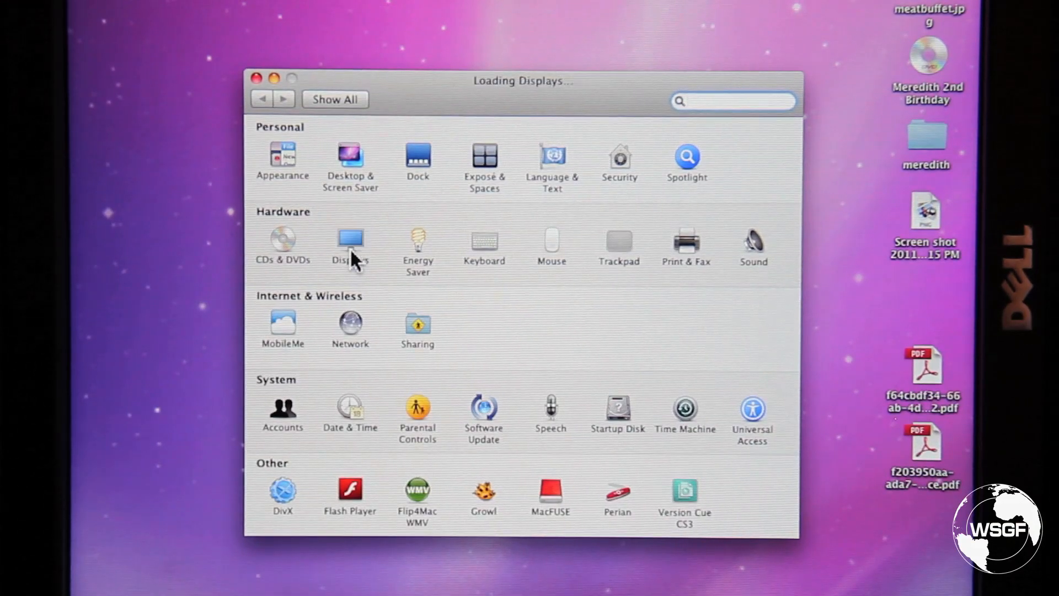
left_click(350, 241)
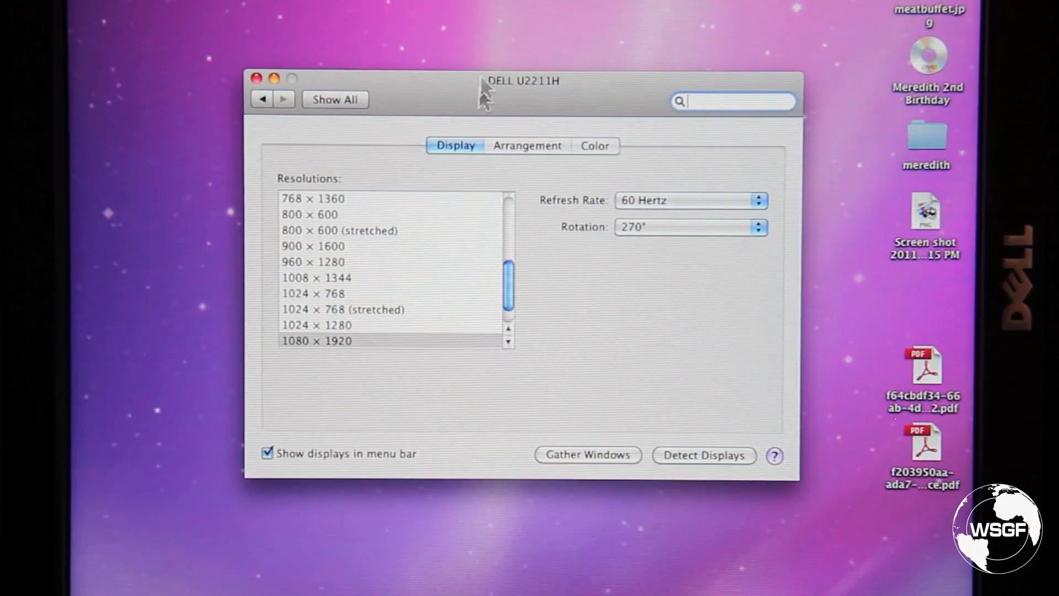
left_click(527, 145)
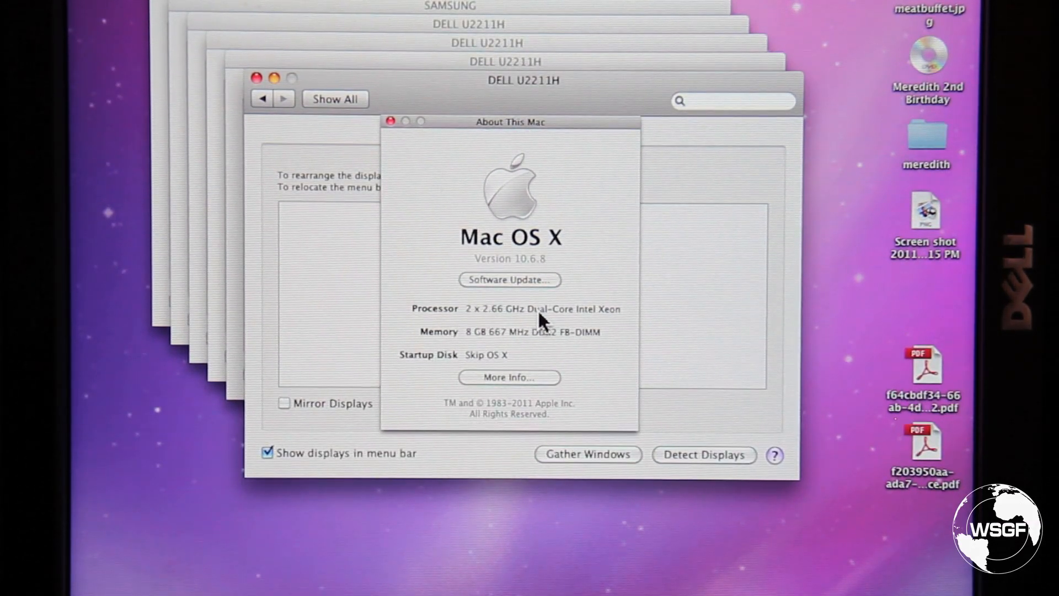
left_click(509, 377)
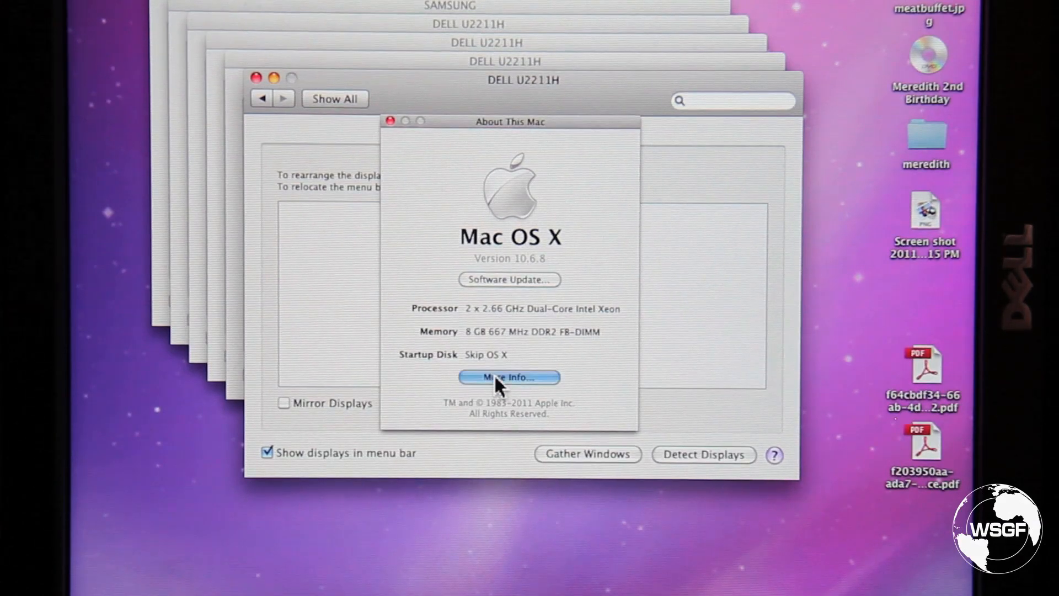
- Show the Mac Pro Hardware Overview with dual-core Xeon processors and 8 GB memory
left_click(509, 376)
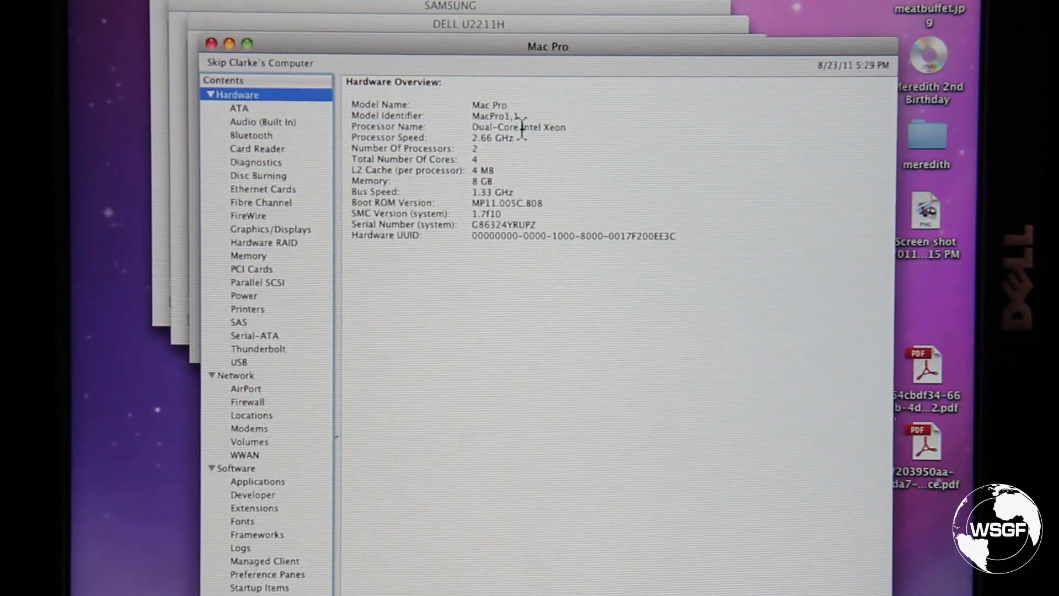
mouse_move(530, 142)
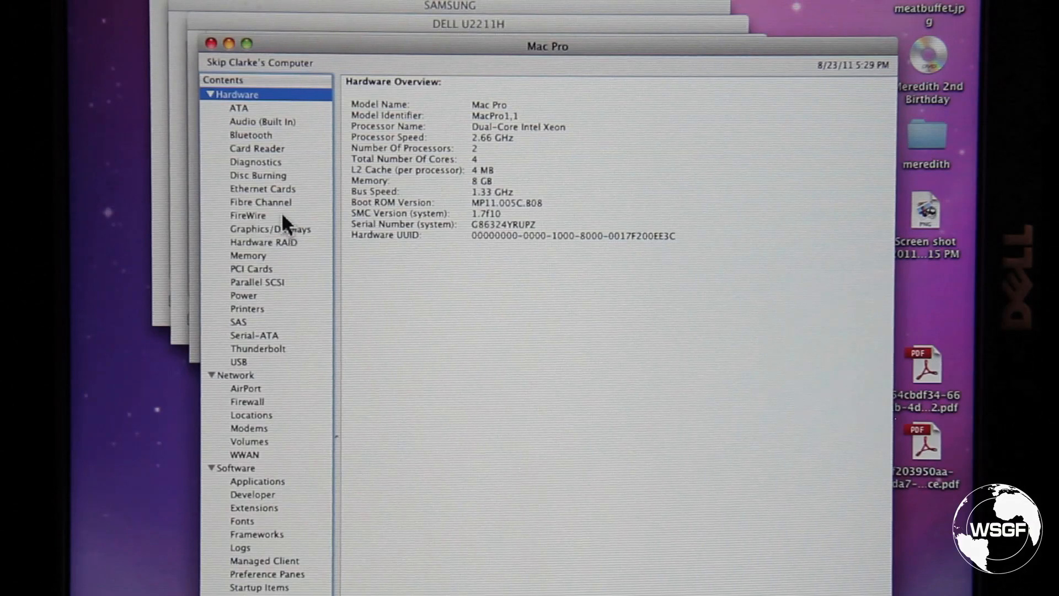
- Show Graphics/Displays and inspect both Radeon HD 5770 cards, ending on the Slot-2 card
left_click(271, 229)
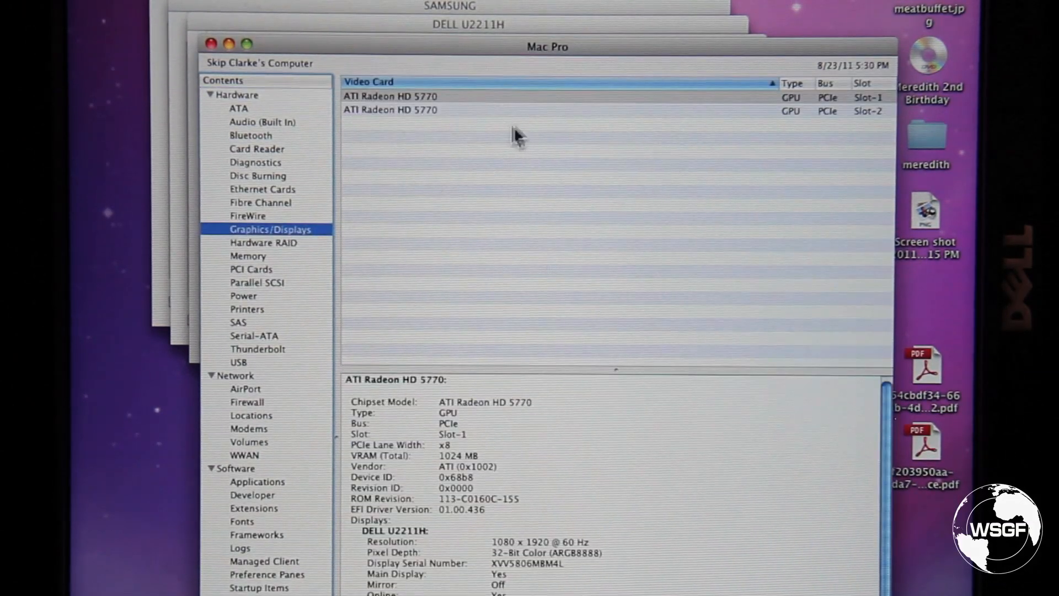
left_click(390, 96)
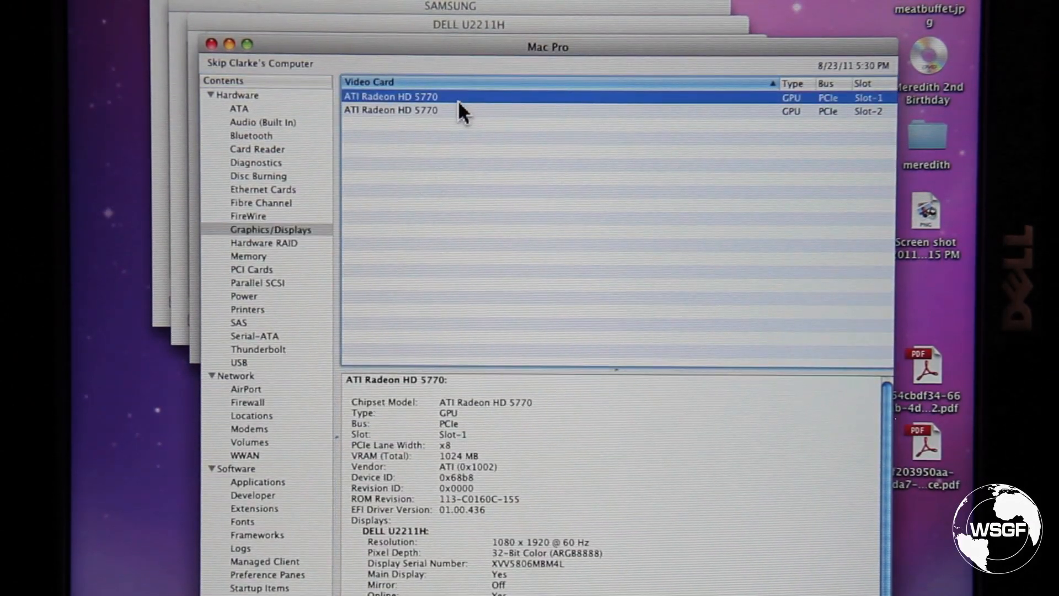
left_click(391, 110)
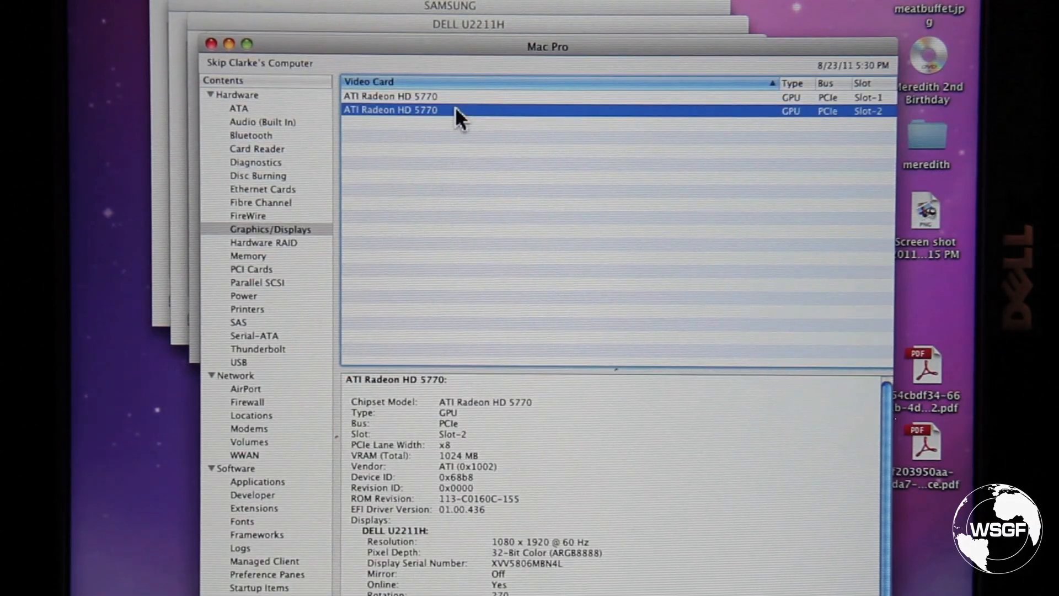